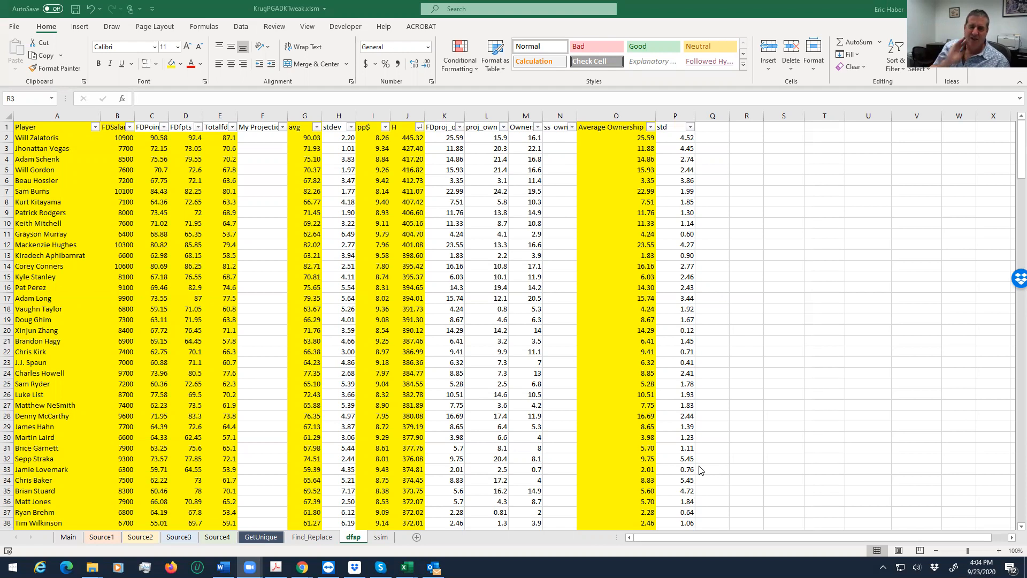
{"action": "mouse_move", "coordinate": [616, 144]}
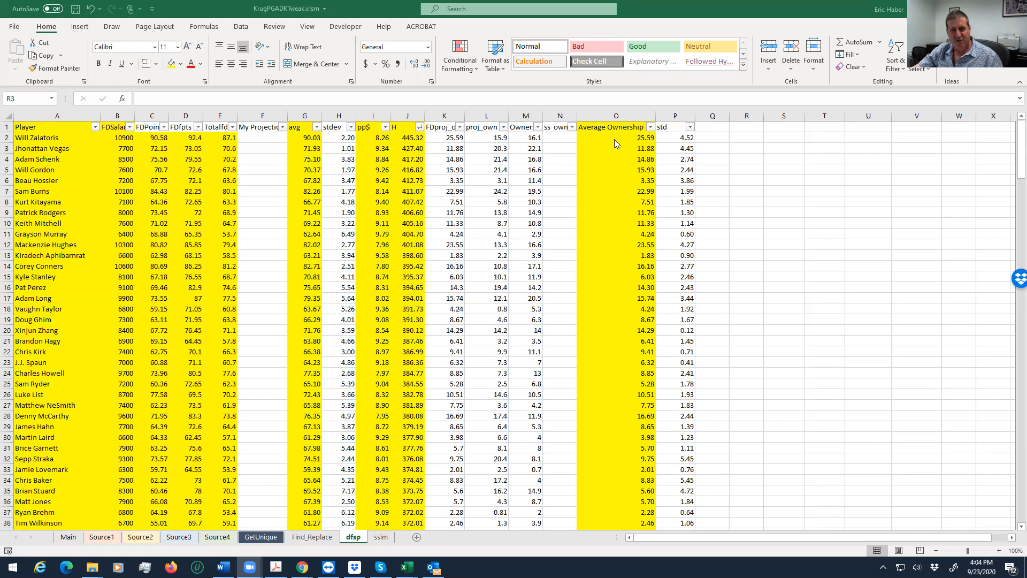
{"action": "mouse_move", "coordinate": [626, 158]}
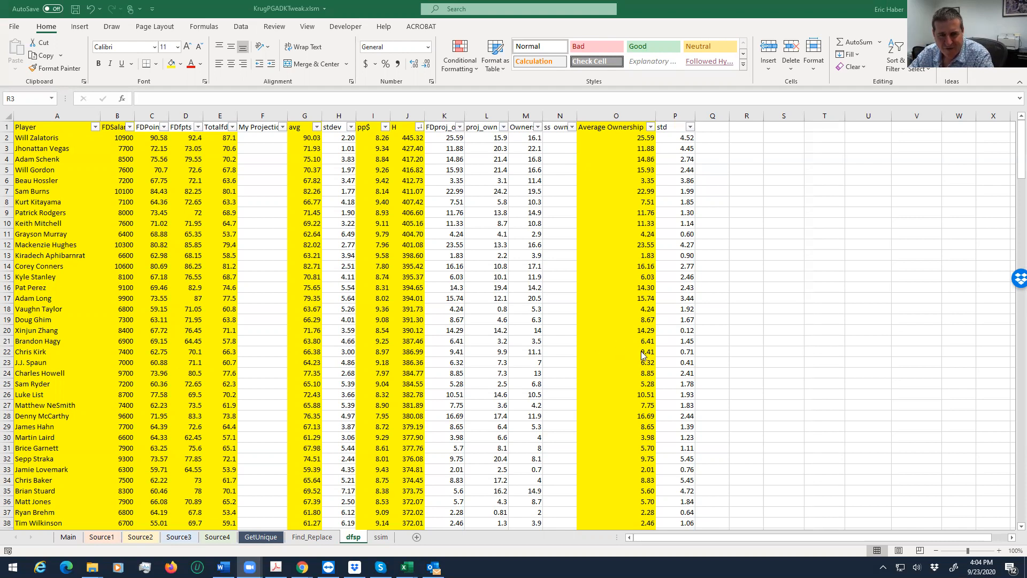
{"action": "mouse_move", "coordinate": [585, 308]}
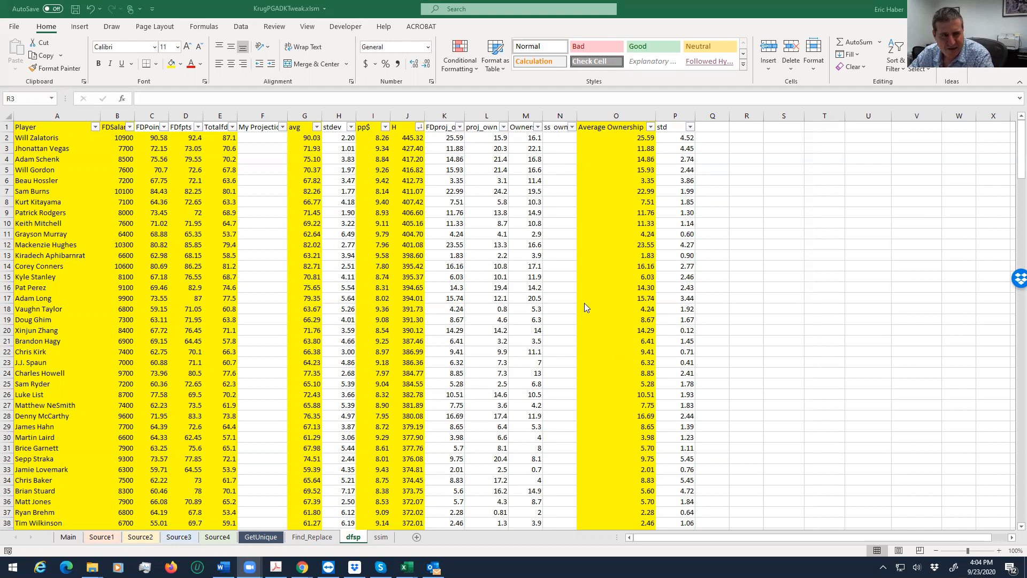
{"action": "mouse_move", "coordinate": [642, 339]}
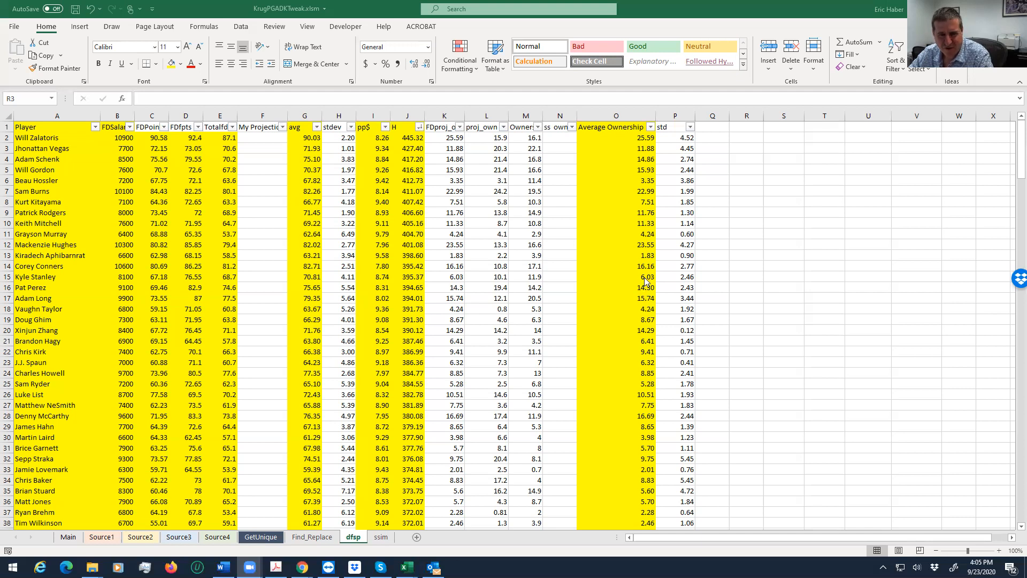
{"action": "mouse_move", "coordinate": [646, 280]}
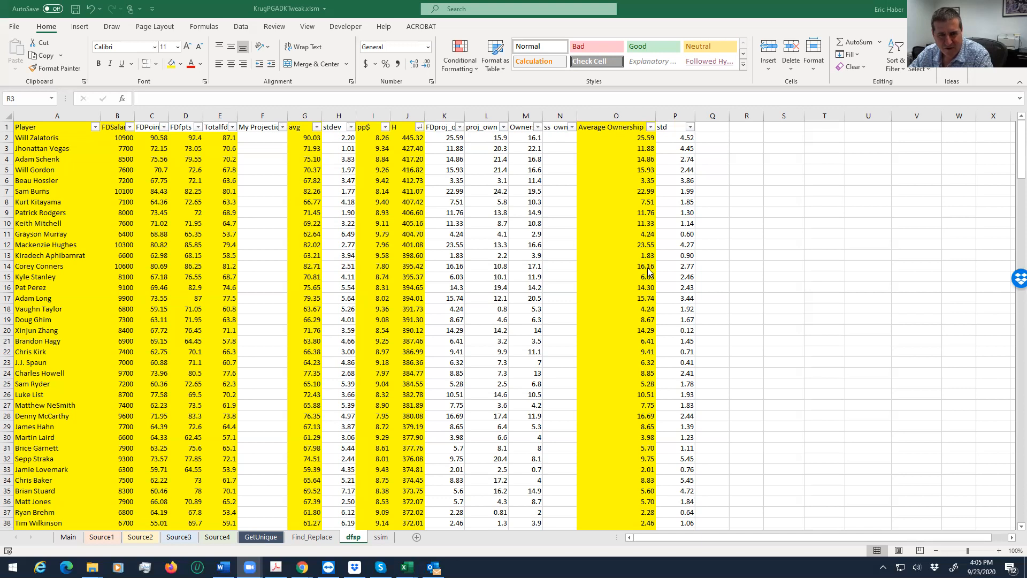
{"action": "mouse_move", "coordinate": [664, 256]}
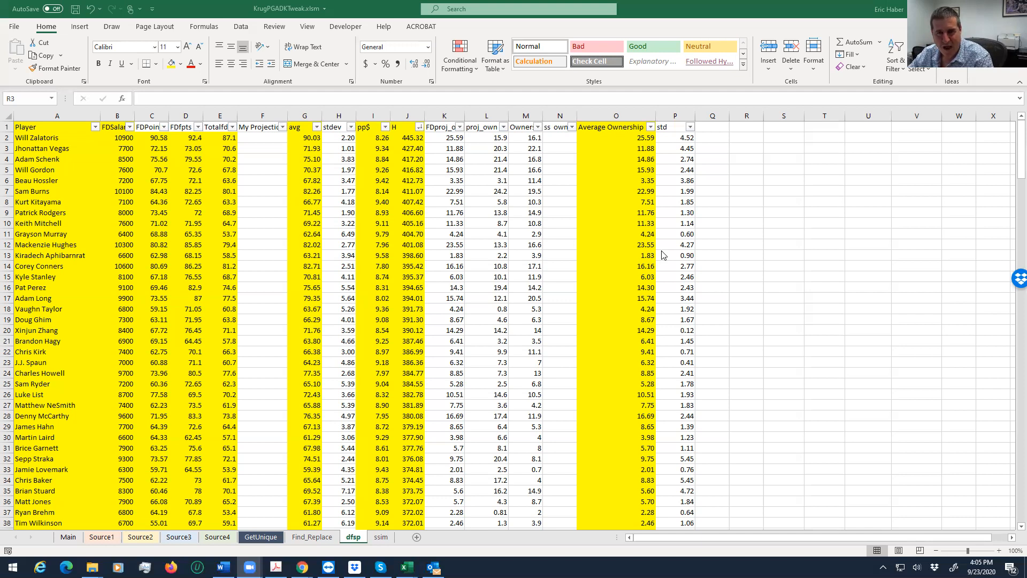
{"action": "mouse_move", "coordinate": [573, 244]}
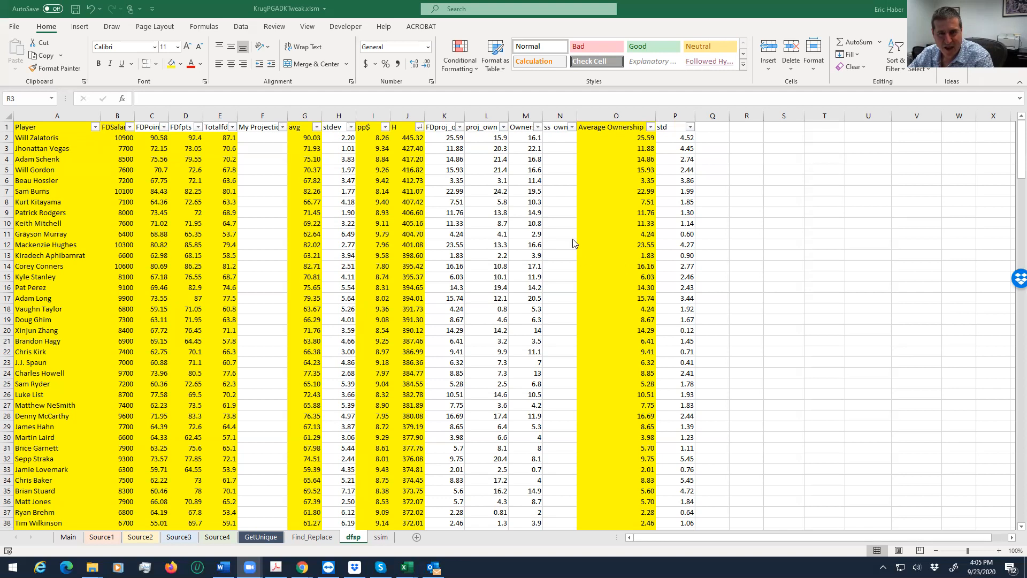
{"action": "mouse_move", "coordinate": [633, 185]}
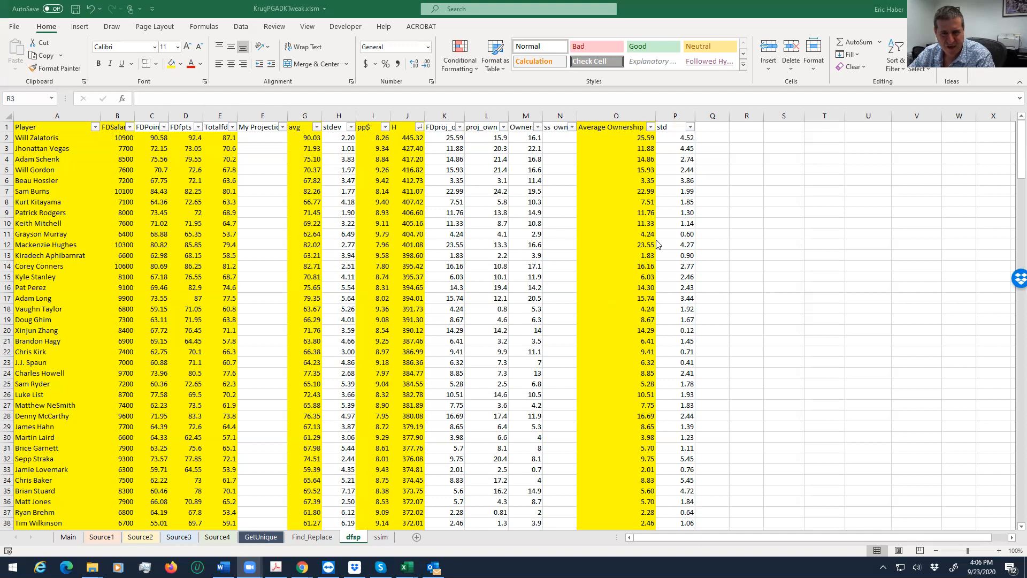
{"action": "mouse_move", "coordinate": [627, 312]}
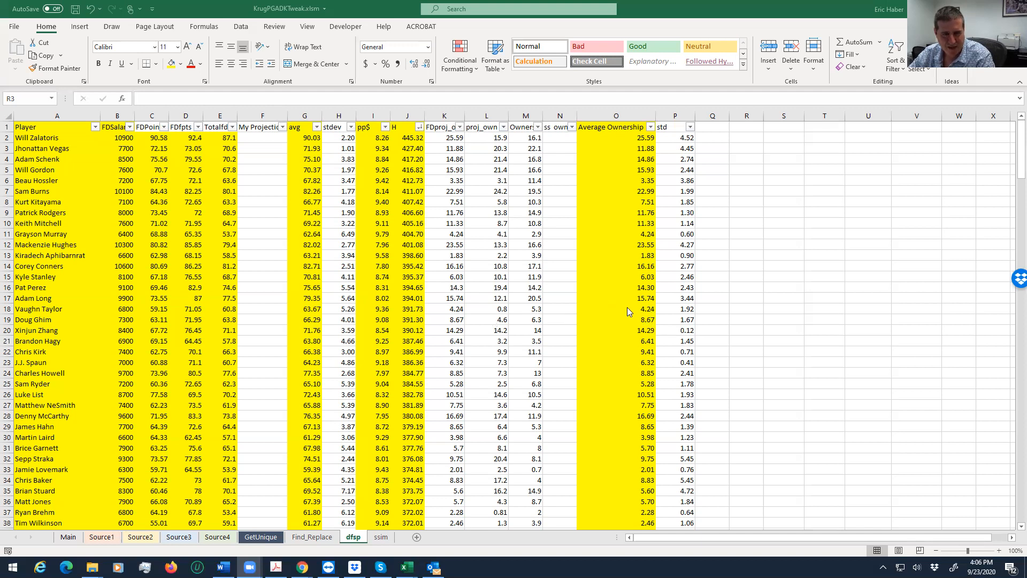
{"action": "mouse_move", "coordinate": [647, 321]}
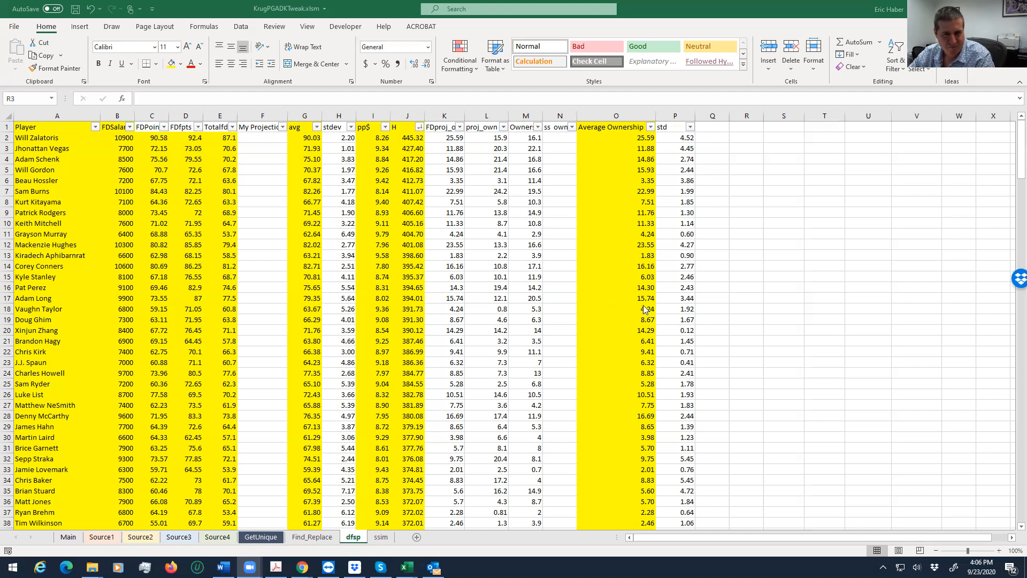
{"action": "mouse_move", "coordinate": [652, 314]}
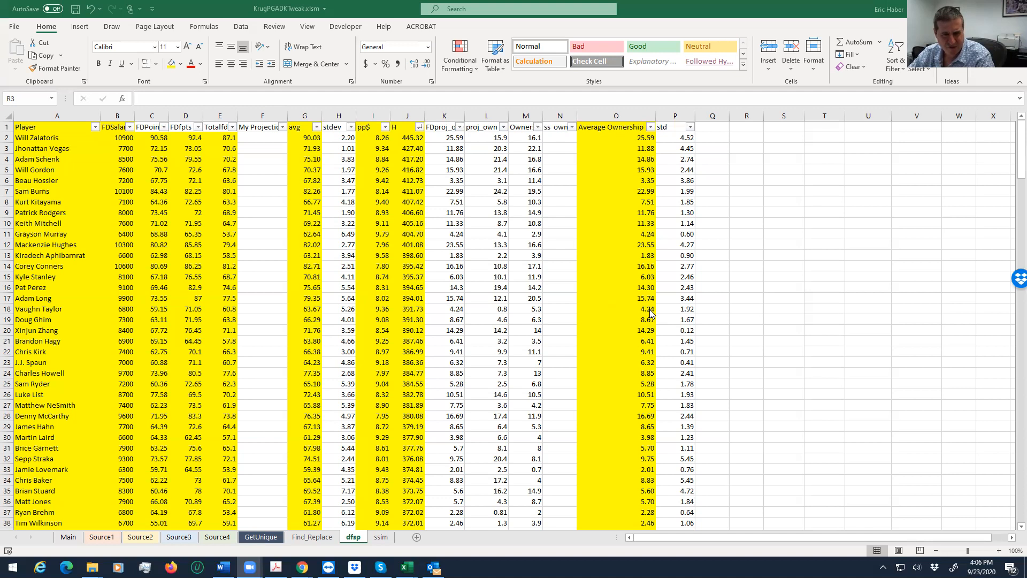
{"action": "mouse_move", "coordinate": [652, 316]}
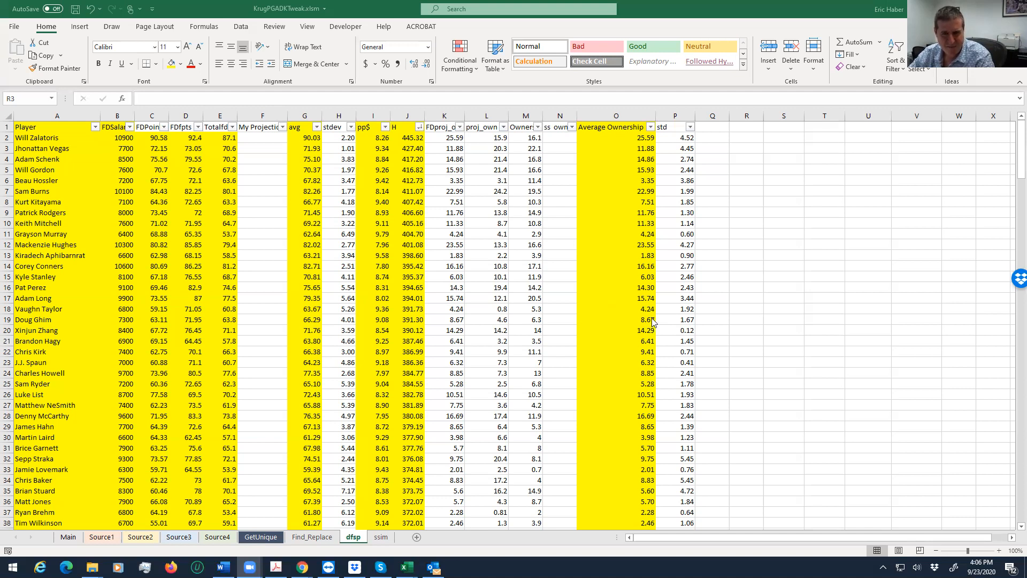
{"action": "mouse_move", "coordinate": [649, 239]}
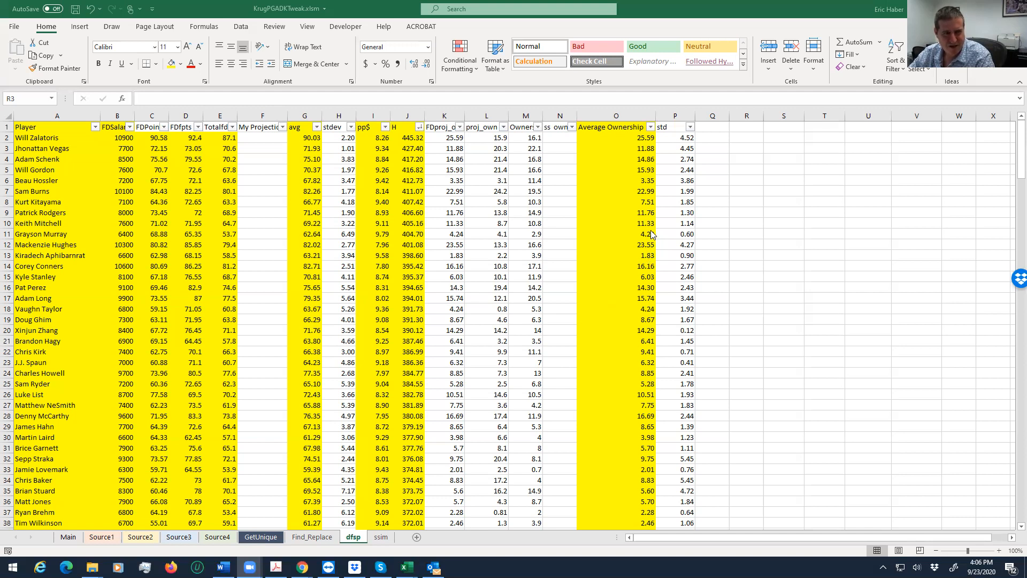
{"action": "mouse_move", "coordinate": [656, 201]}
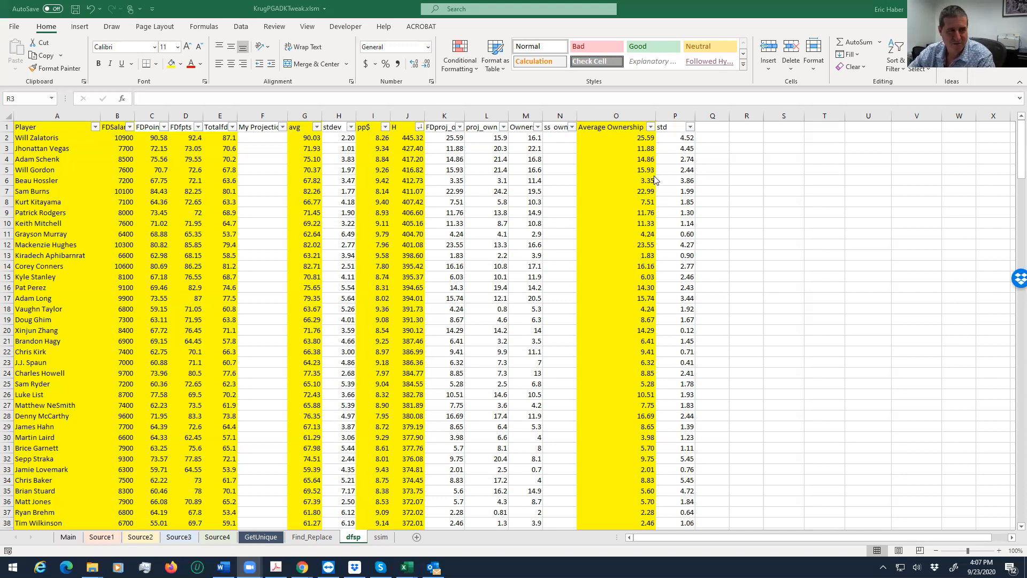
{"action": "mouse_move", "coordinate": [59, 154]}
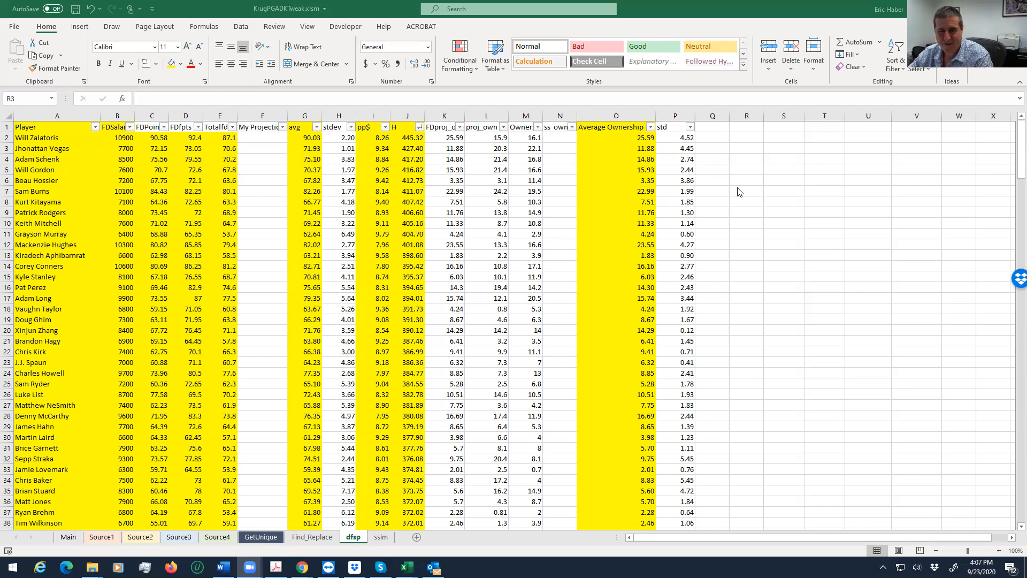
{"action": "mouse_move", "coordinate": [544, 93]}
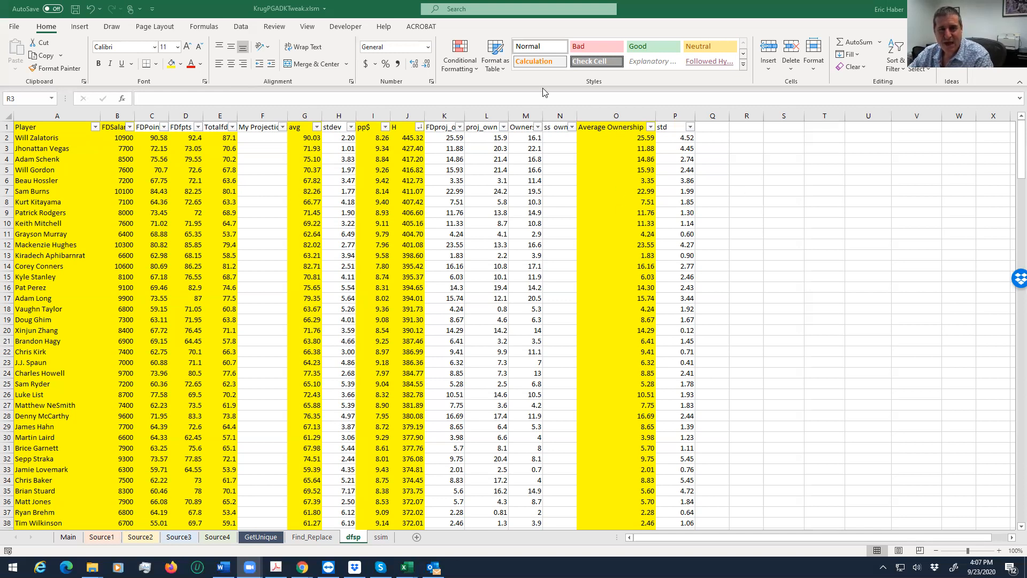
{"action": "mouse_move", "coordinate": [746, 103]}
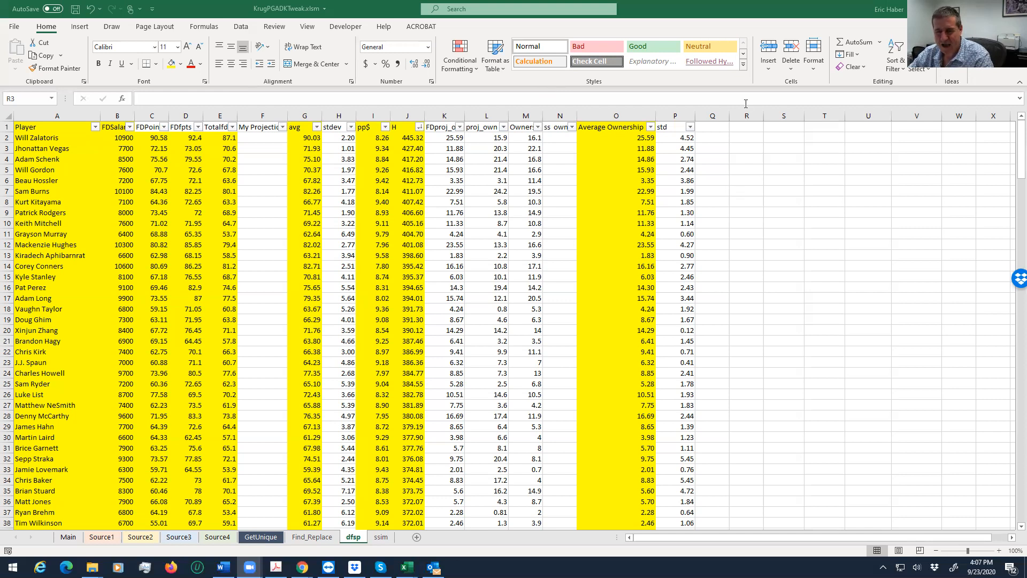